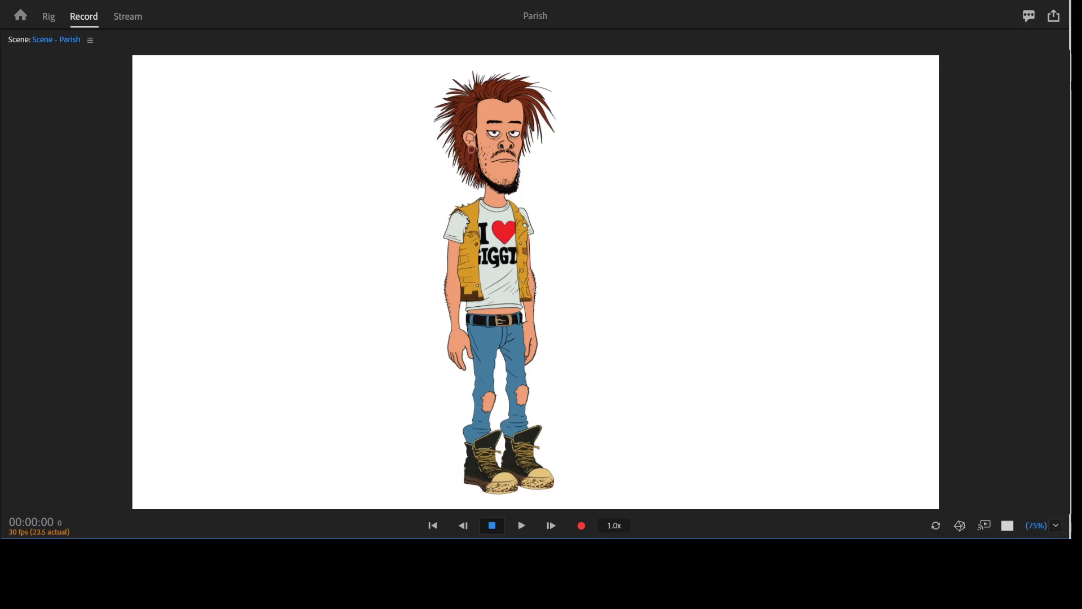
pyautogui.moveTo(538, 252)
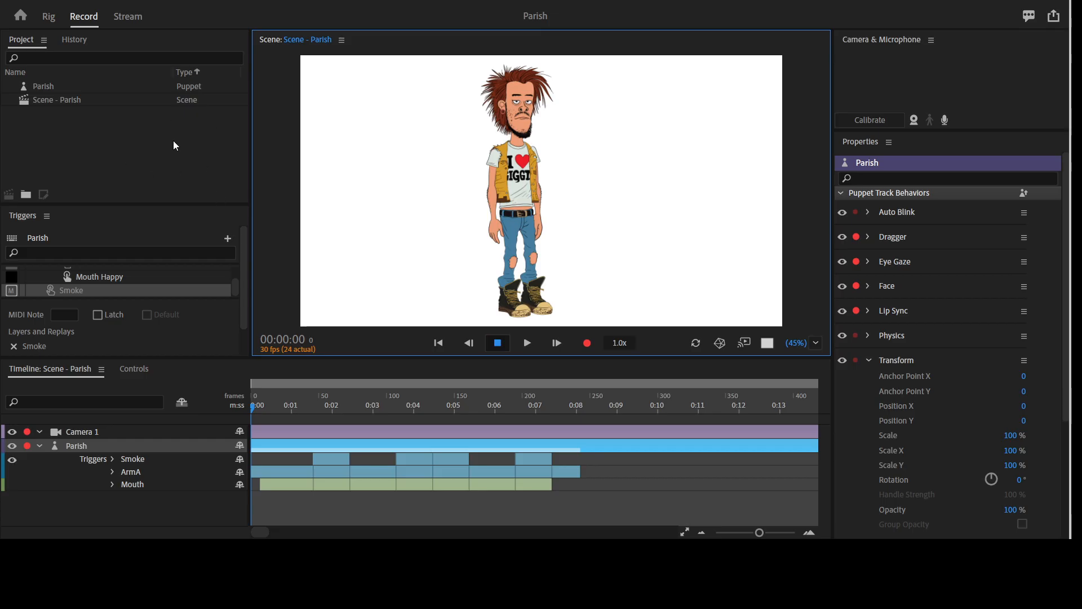
pyautogui.click(44, 86)
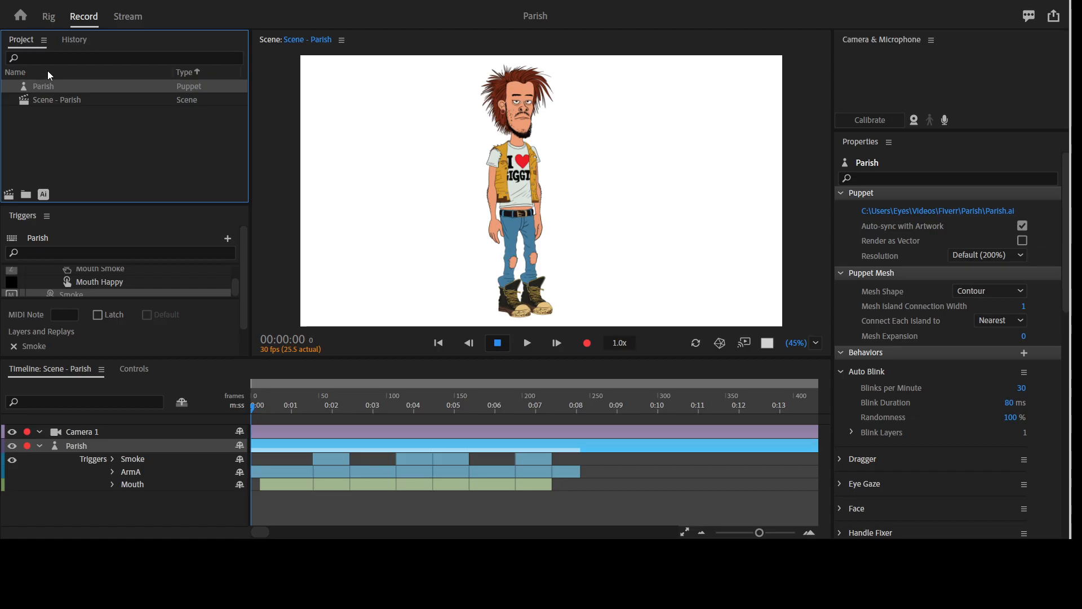
pyautogui.moveTo(43, 88)
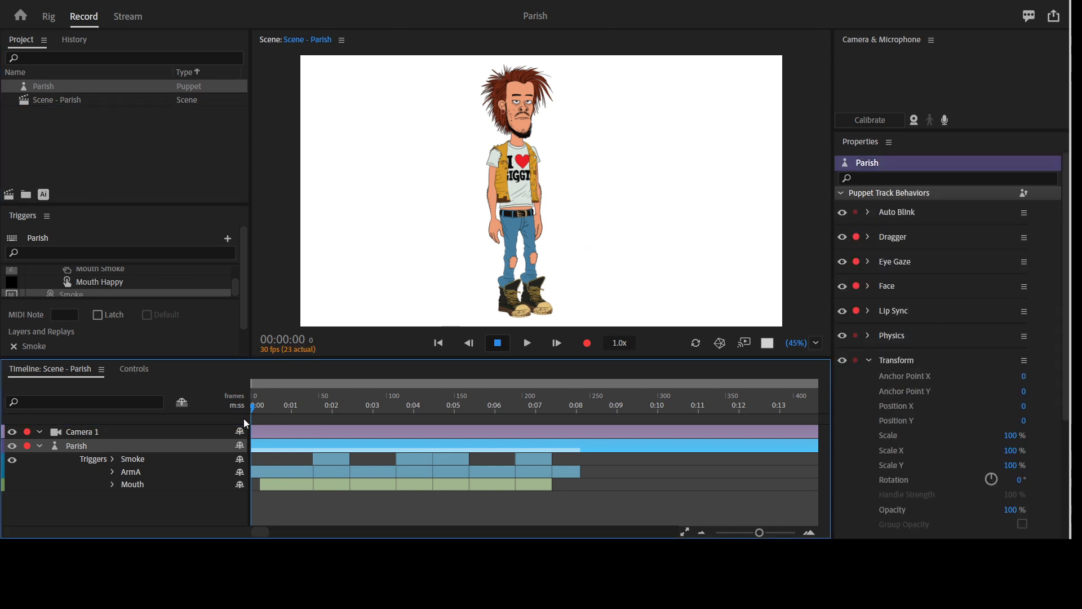
# Show Parish's trigger controls grid for hand poses, eyebrows and eyes in the Perform layout
pyautogui.click(133, 369)
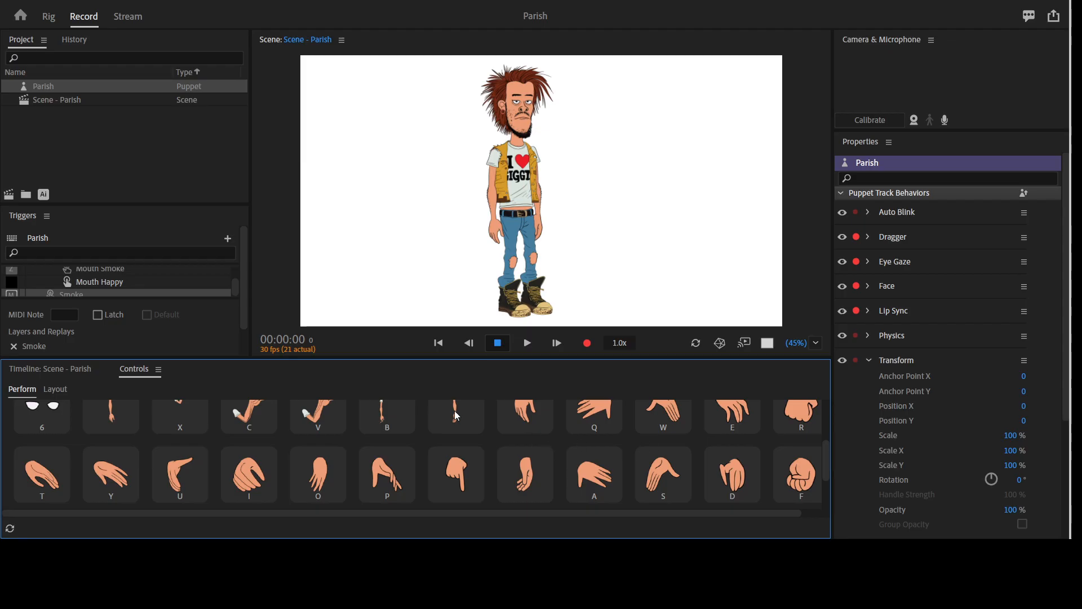
pyautogui.moveTo(557, 435)
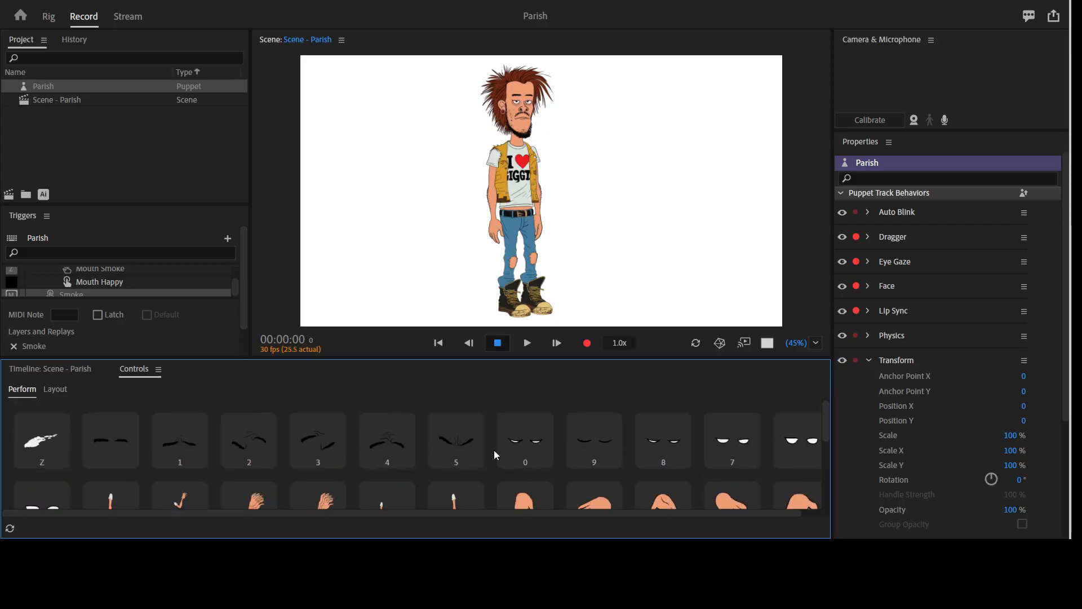
pyautogui.moveTo(139, 470)
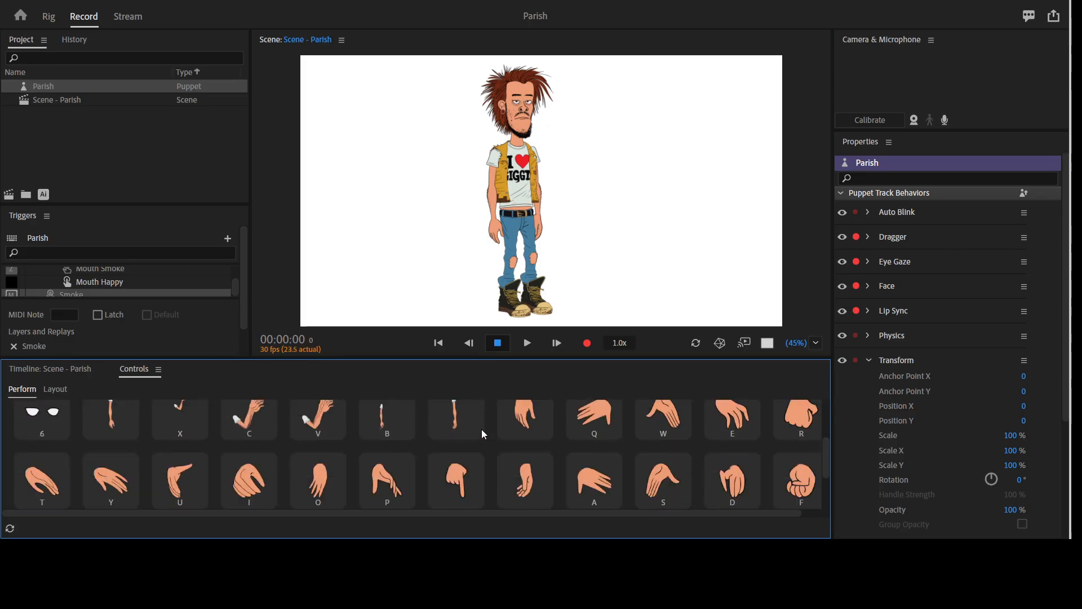
pyautogui.moveTo(81, 378)
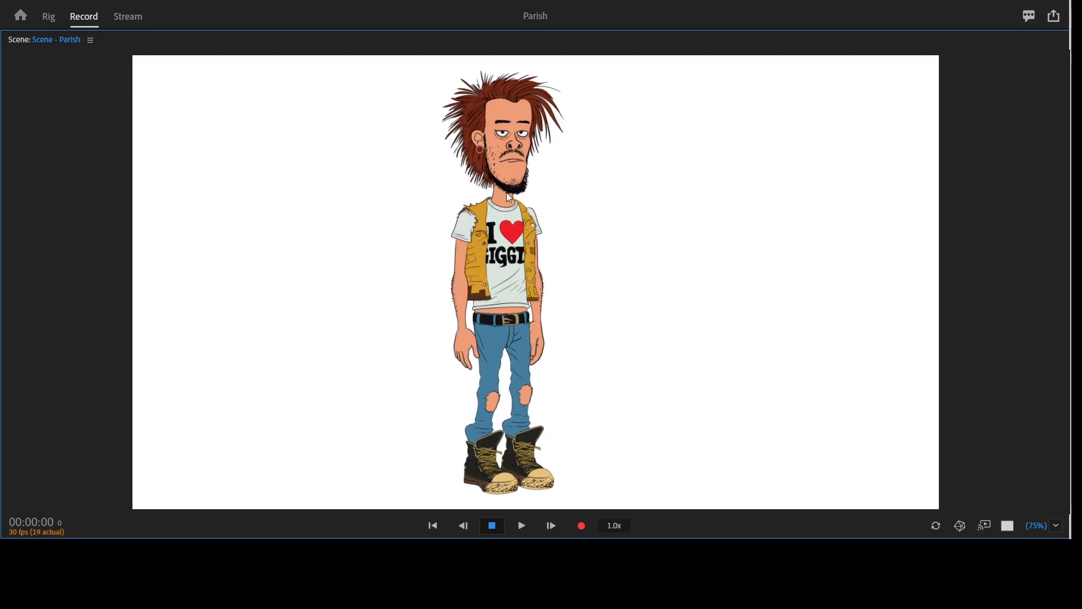
pyautogui.moveTo(571, 236)
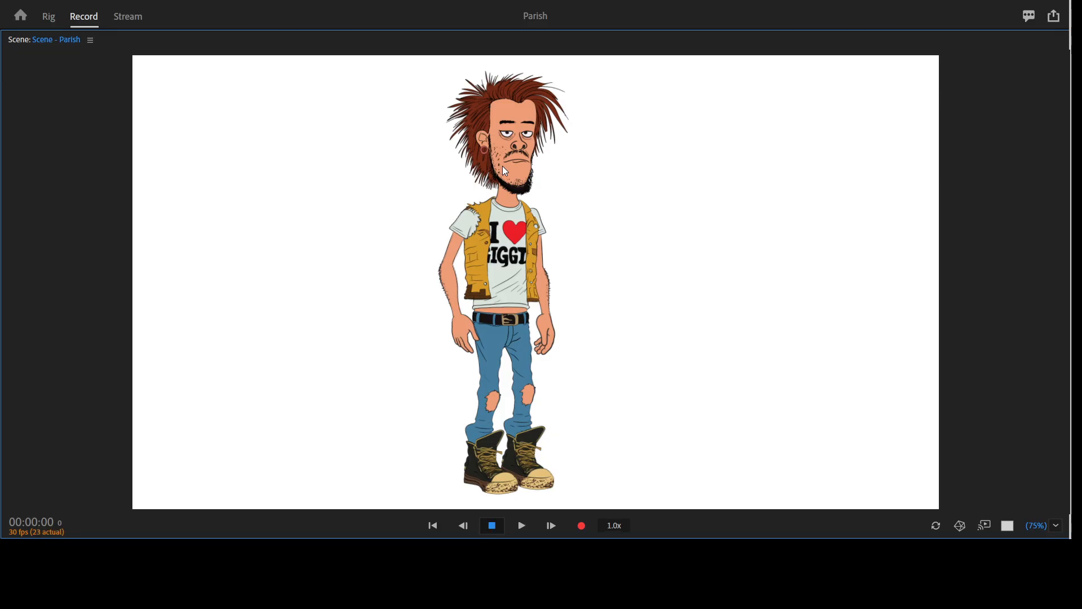
pyautogui.moveTo(531, 161)
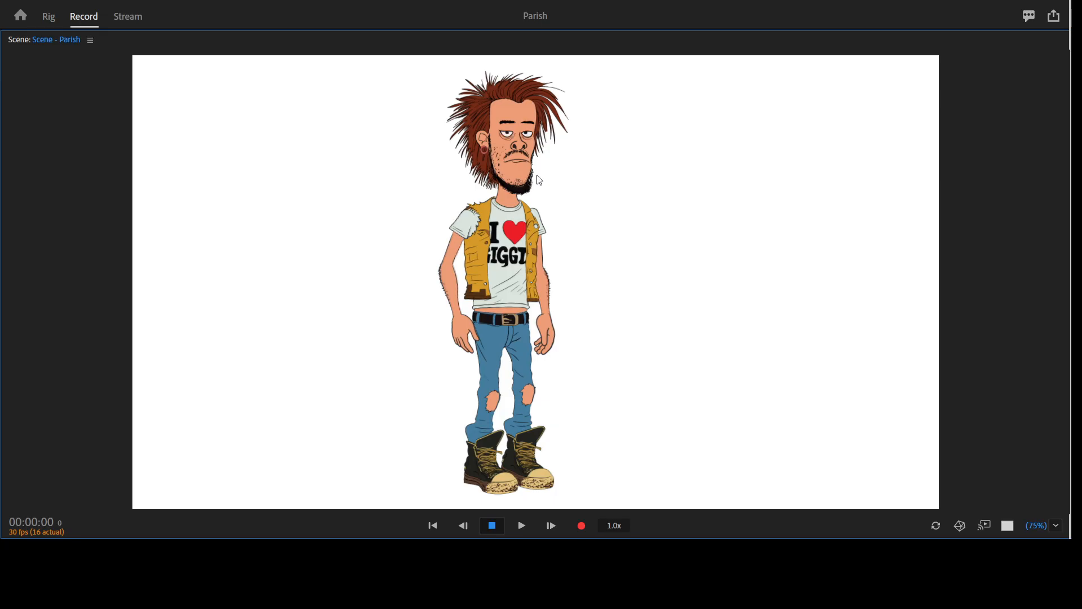
pyautogui.moveTo(511, 277)
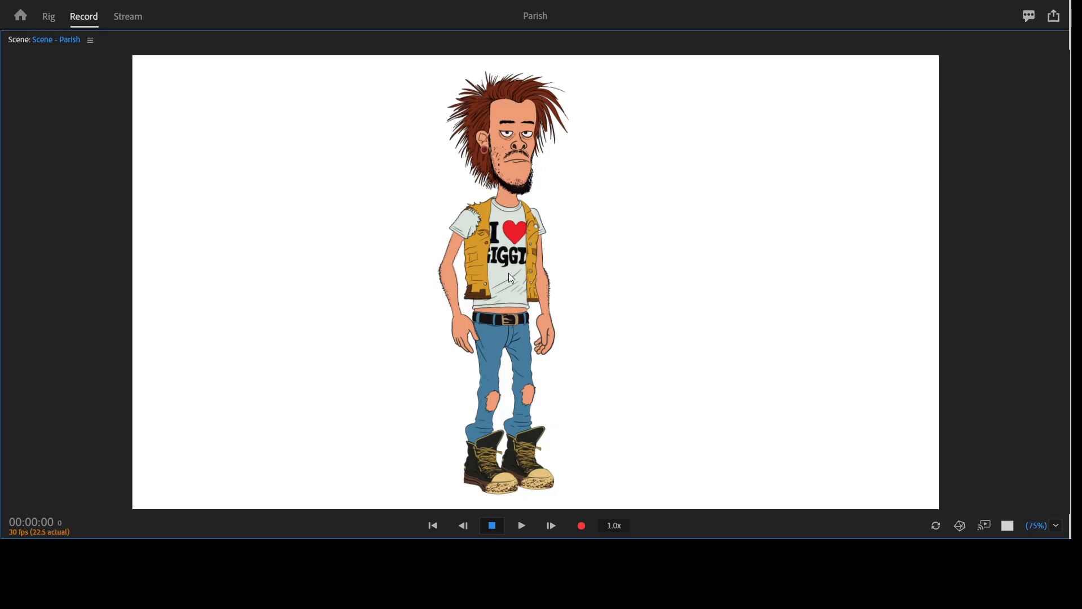
pyautogui.moveTo(649, 307)
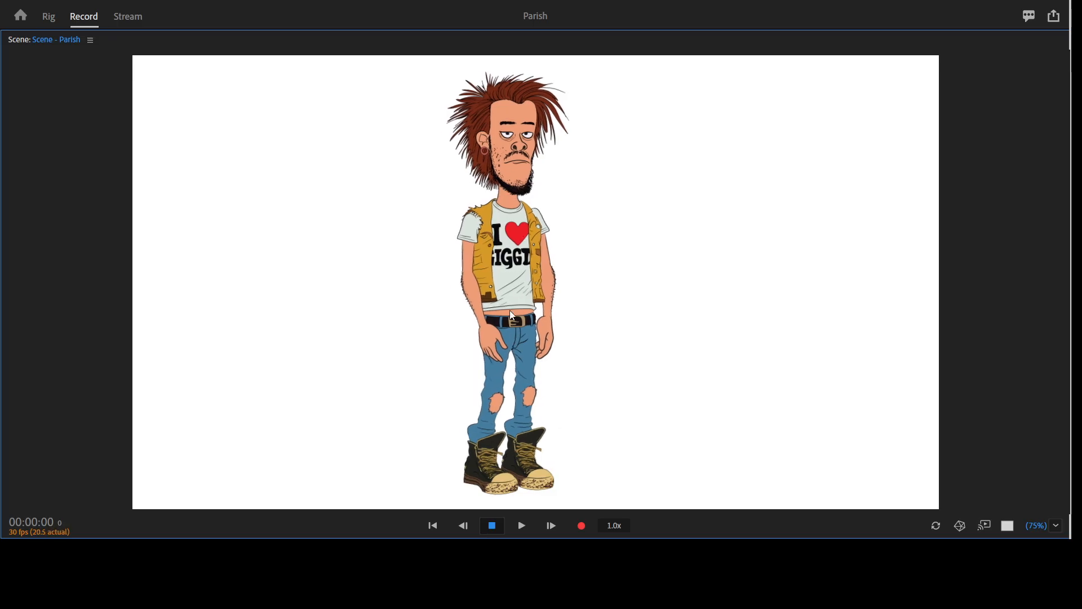
pyautogui.moveTo(476, 279)
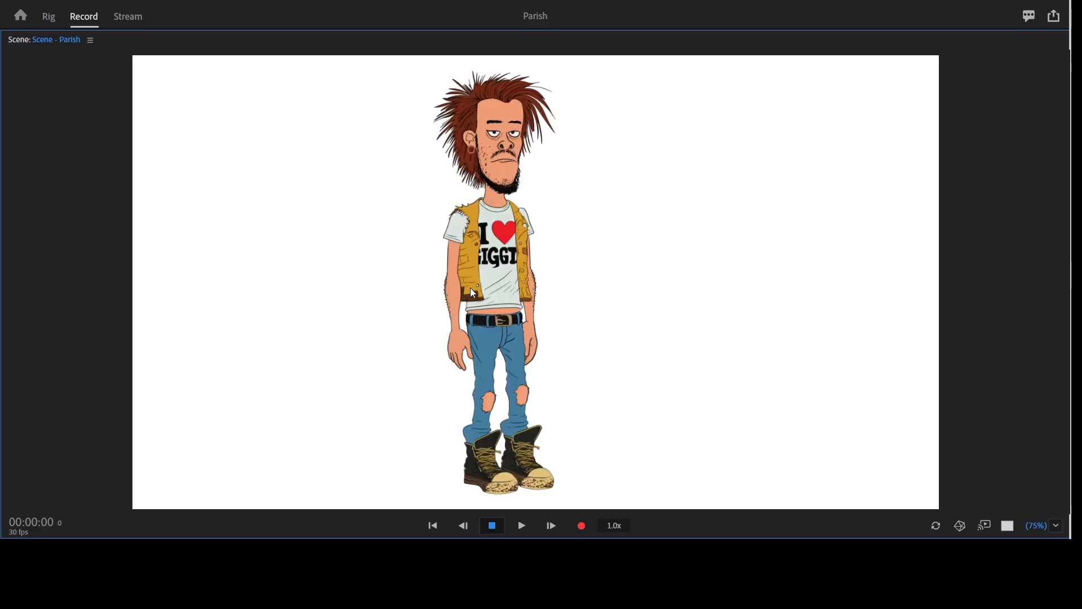
pyautogui.moveTo(514, 345)
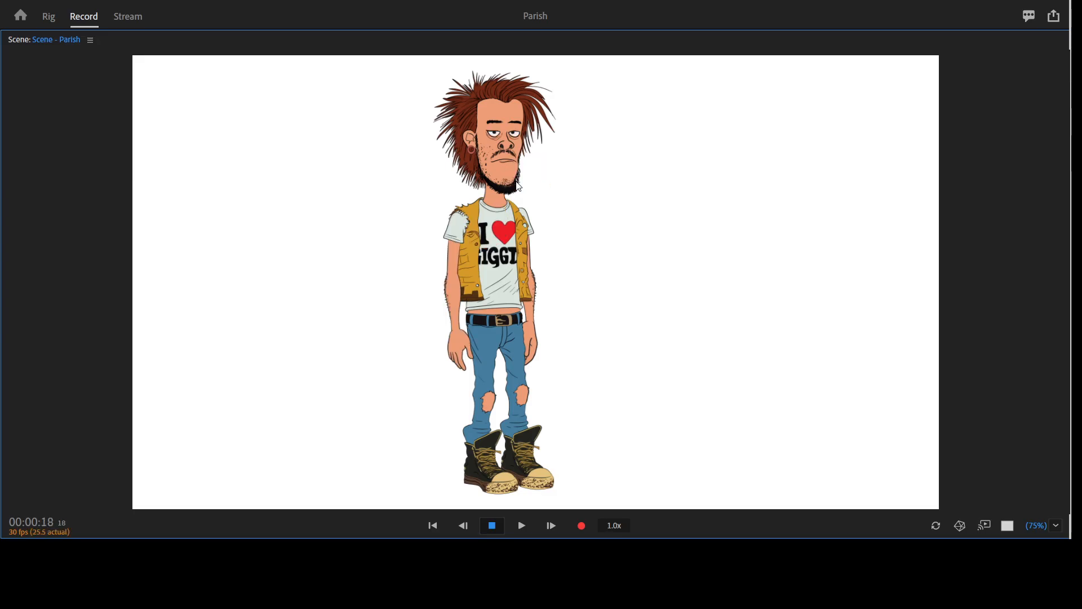
pyautogui.moveTo(617, 236)
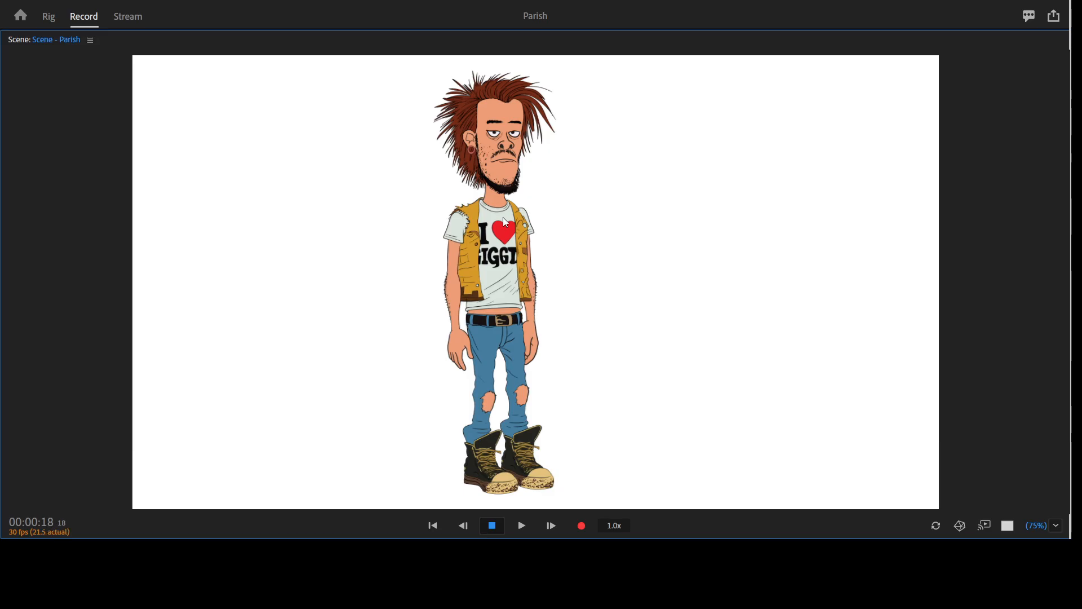
pyautogui.moveTo(586, 210)
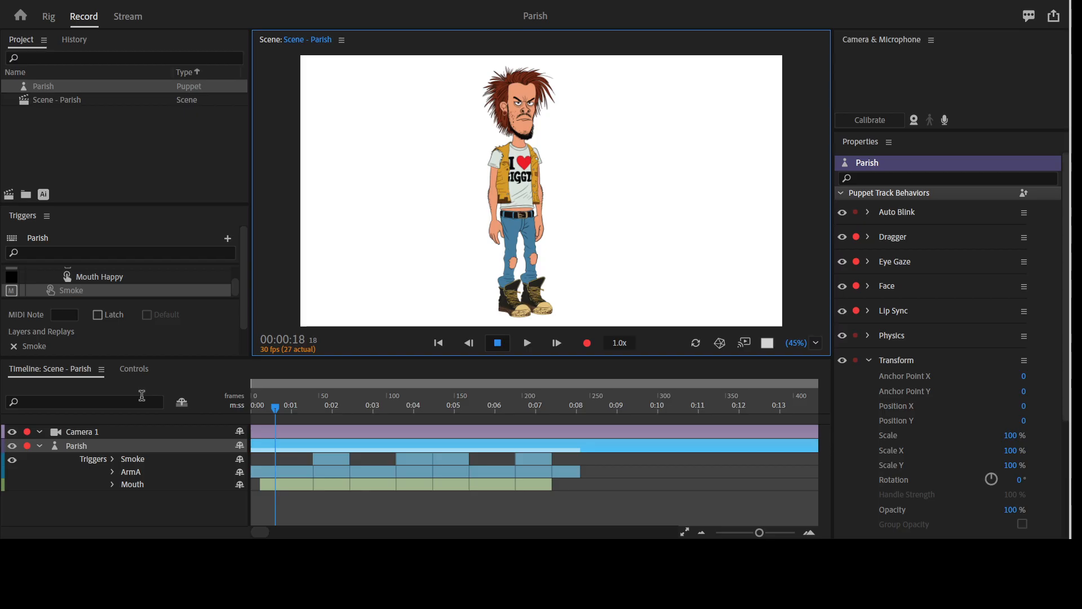
pyautogui.moveTo(140, 452)
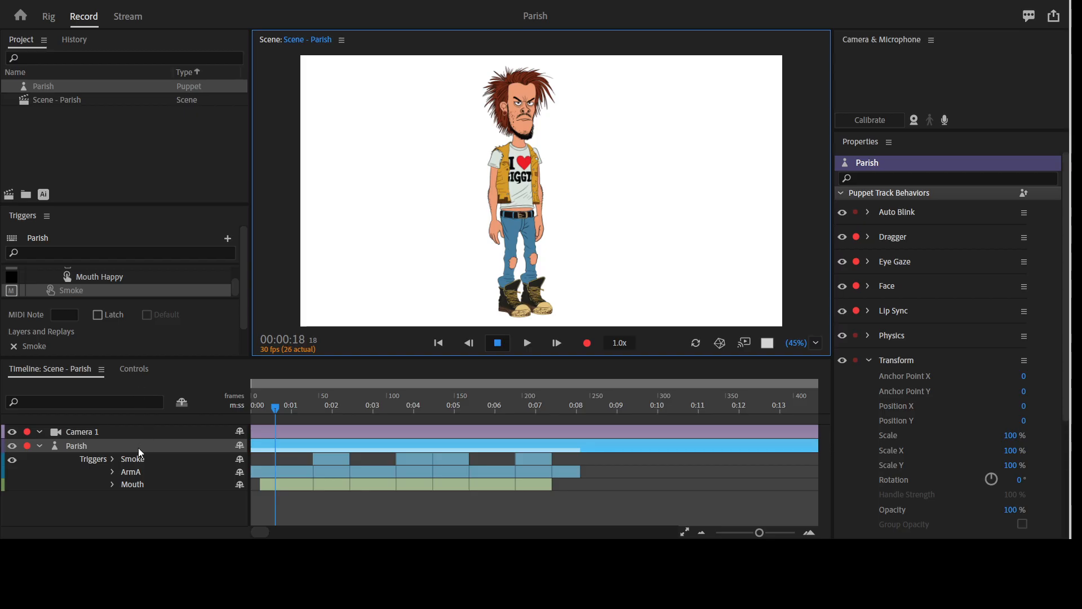